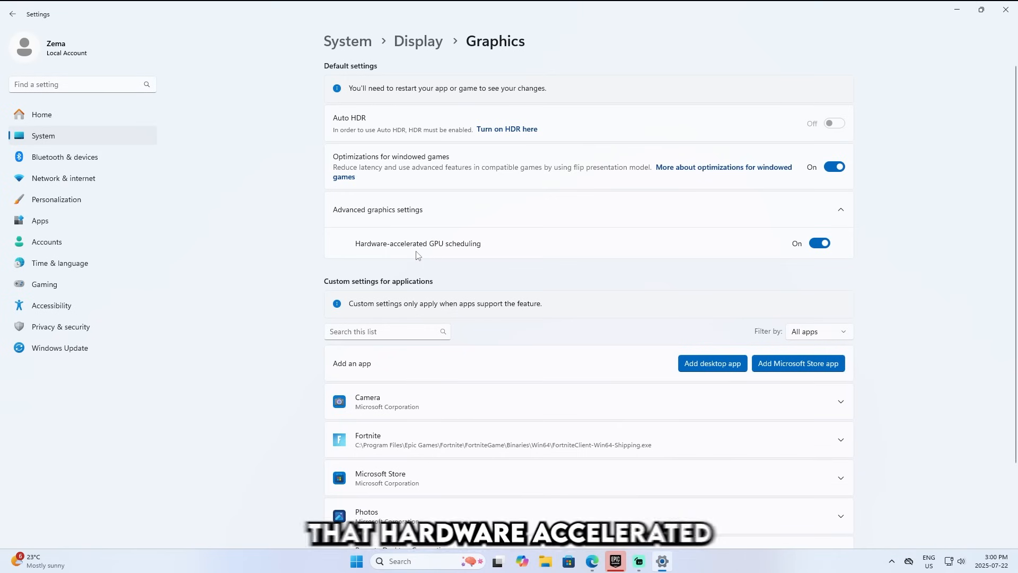
mouse_move(790, 241)
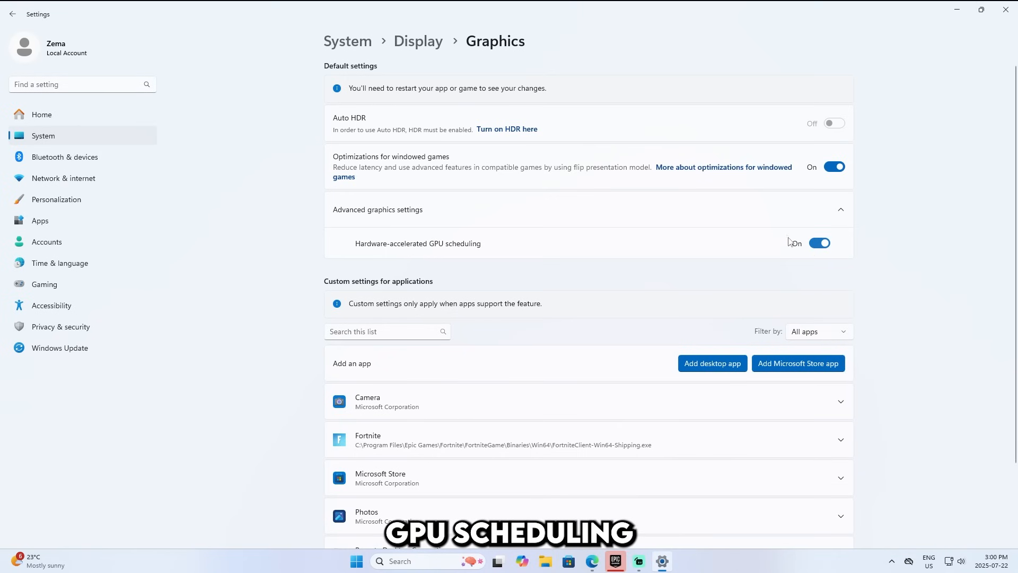
mouse_move(523, 229)
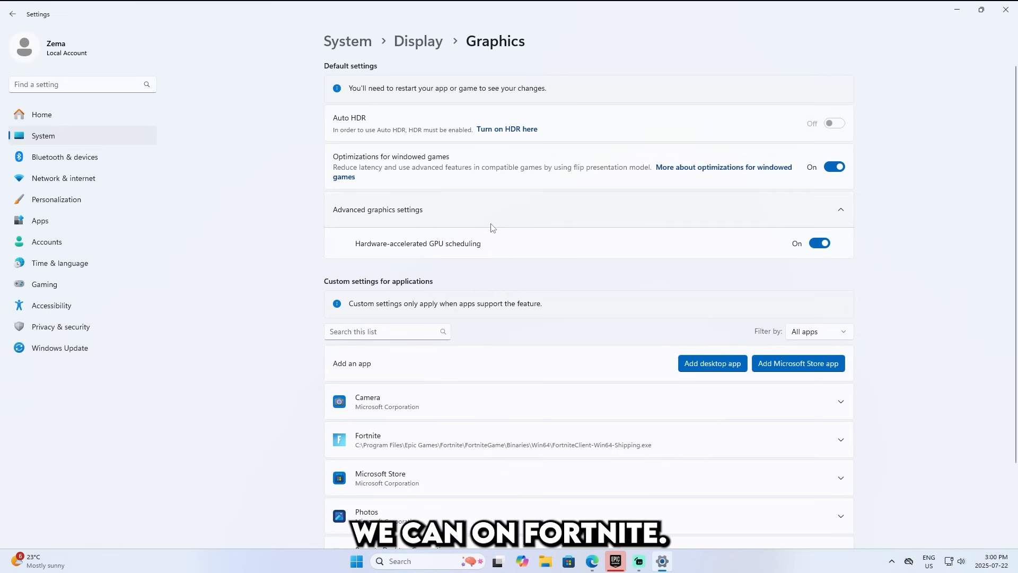
Set Fortnite's GPU preference to High Performance (NVIDIA GeForce GT 1030)
scroll(down, 3)
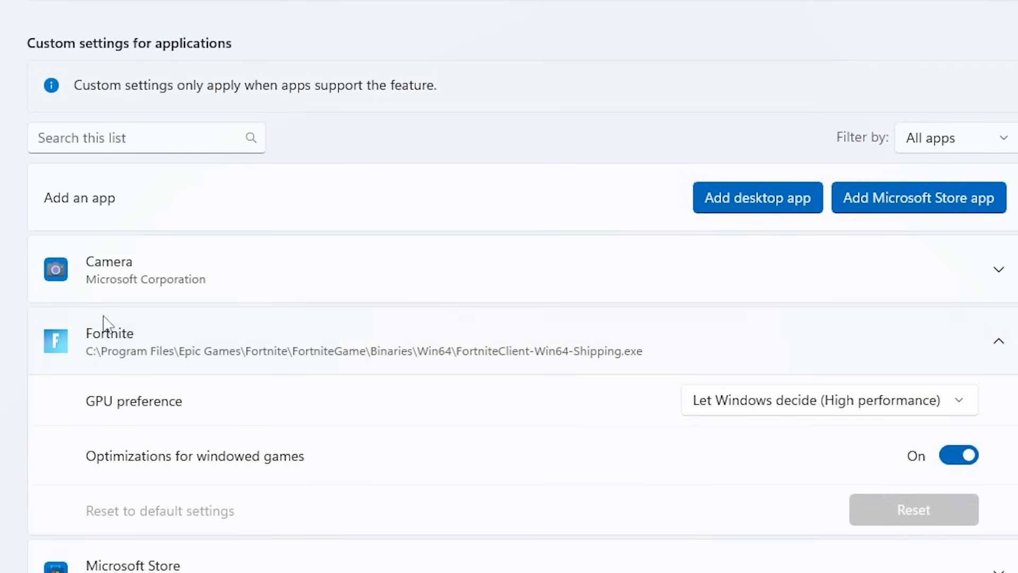
click(830, 399)
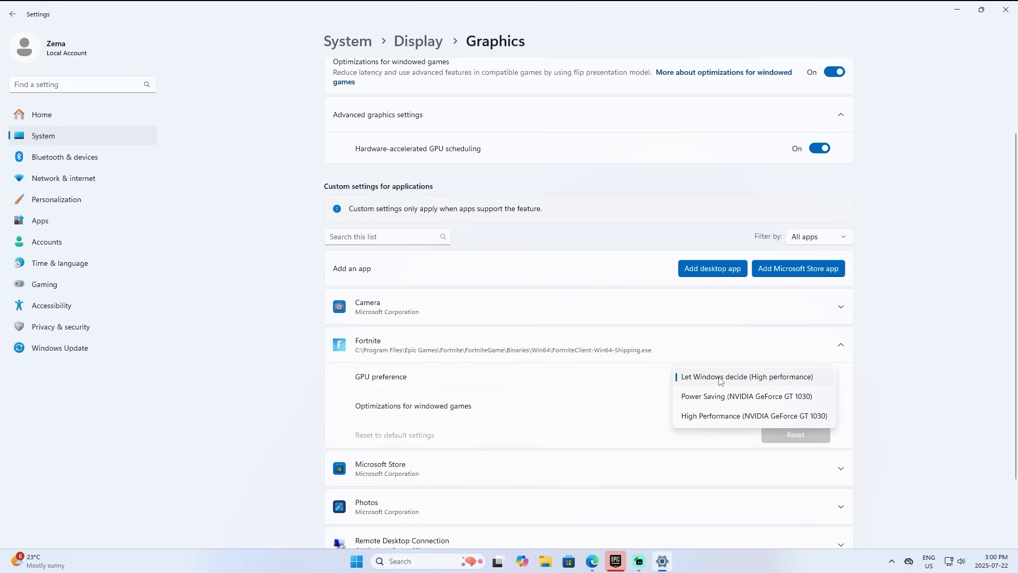
mouse_move(740, 417)
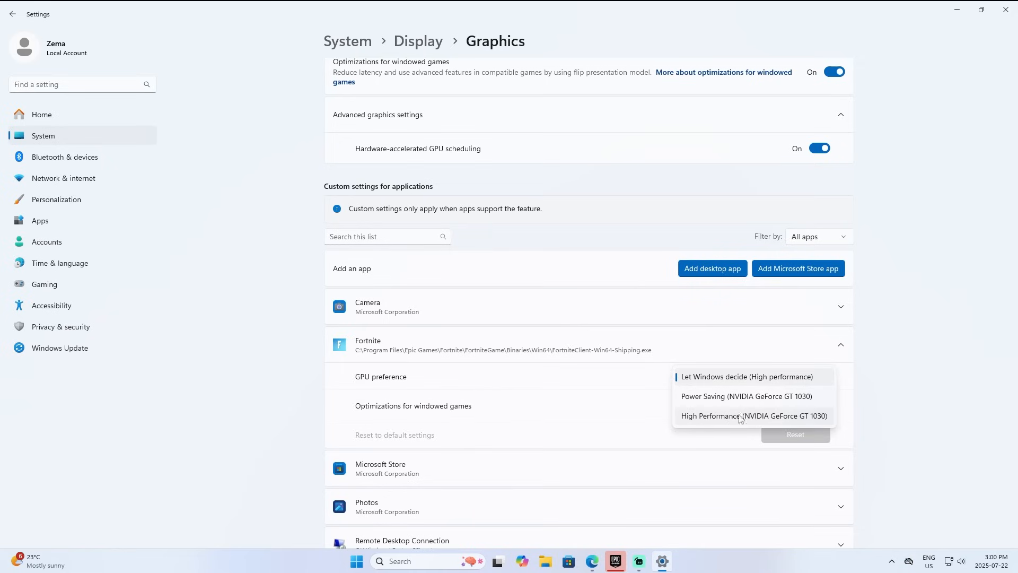
mouse_move(719, 424)
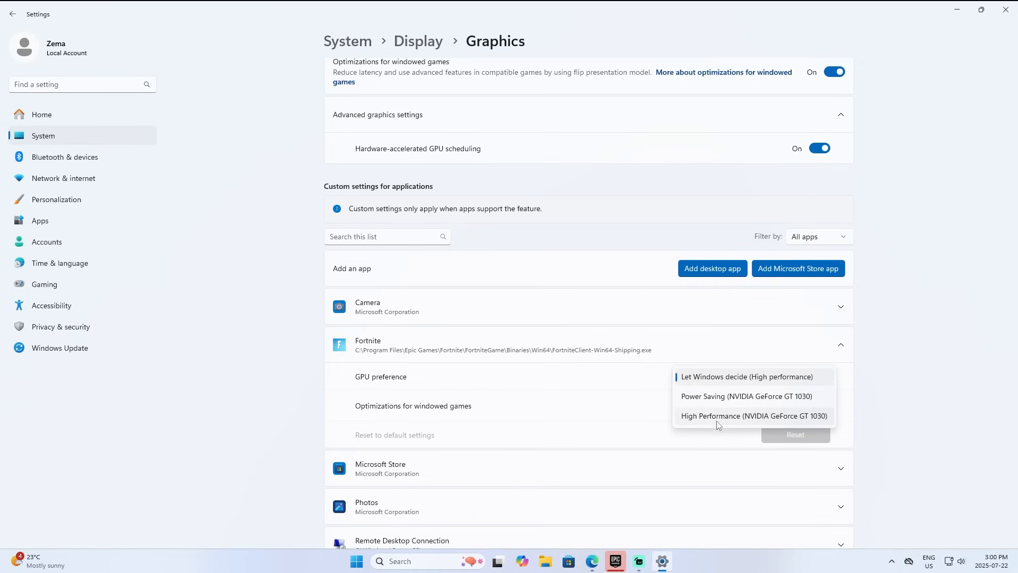
click(754, 415)
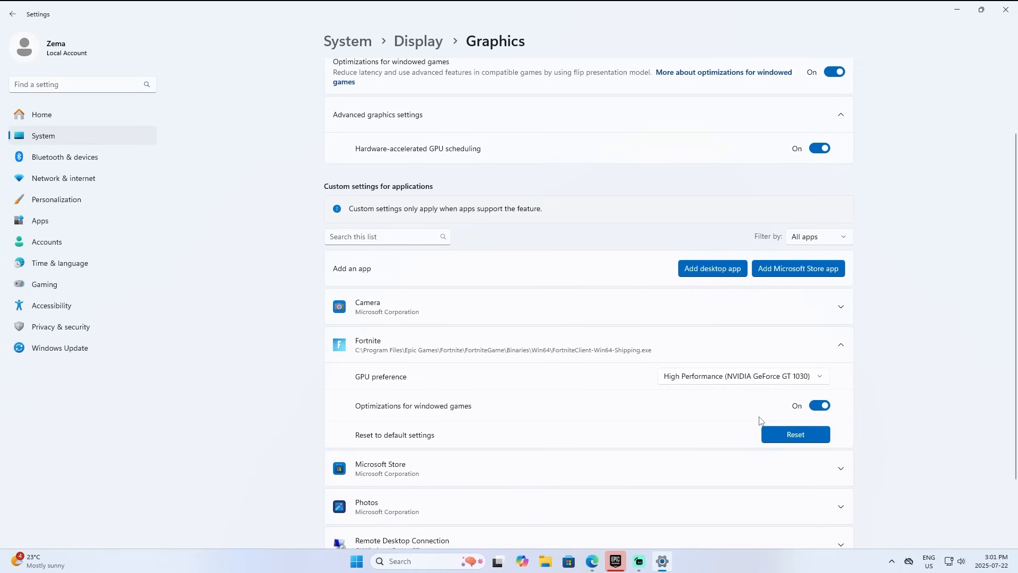
mouse_move(445, 416)
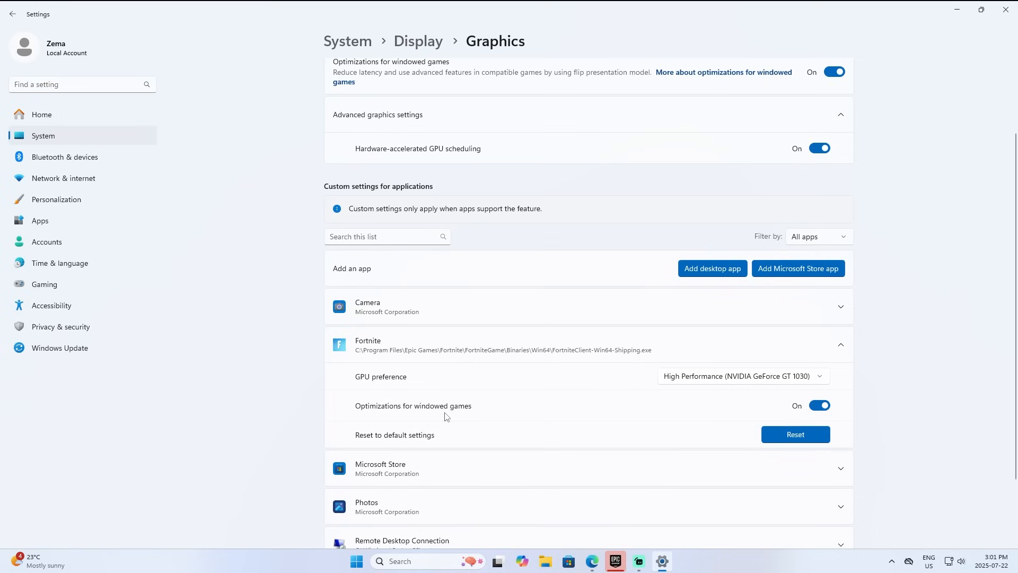
mouse_move(418, 384)
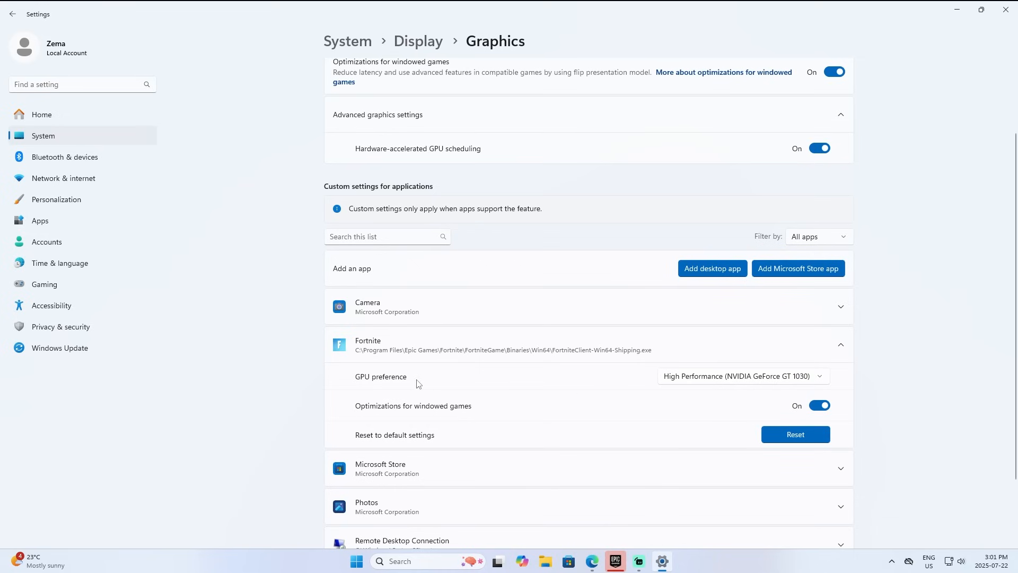
Search the settings for 'game mode' from the Find a setting box
scroll(up, 3)
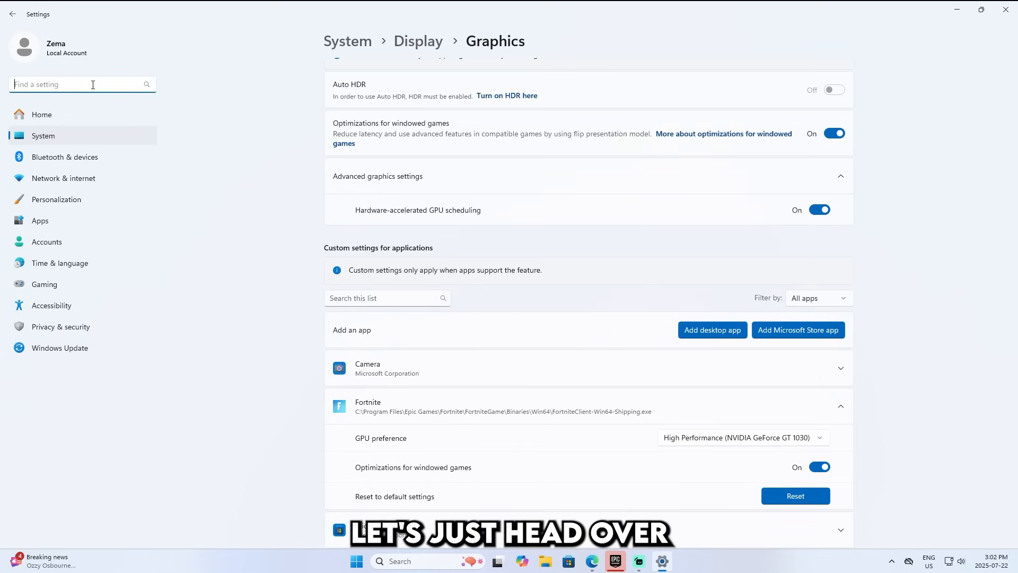
text(game mod)
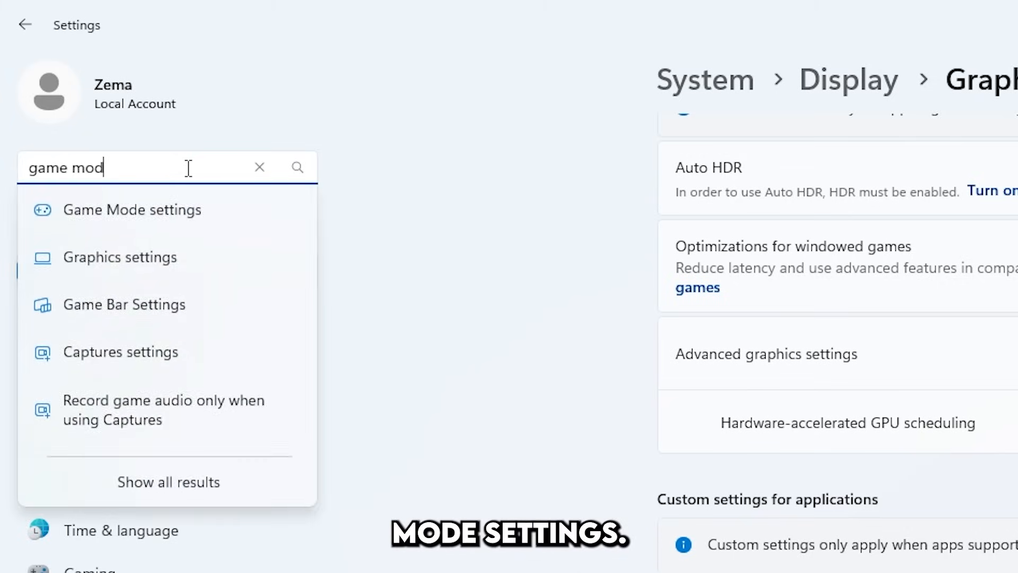